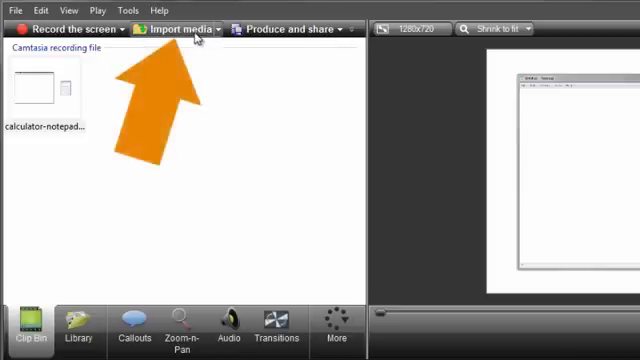
Import the arrow PNG and place it on the timeline above Track 1.
click(180, 29)
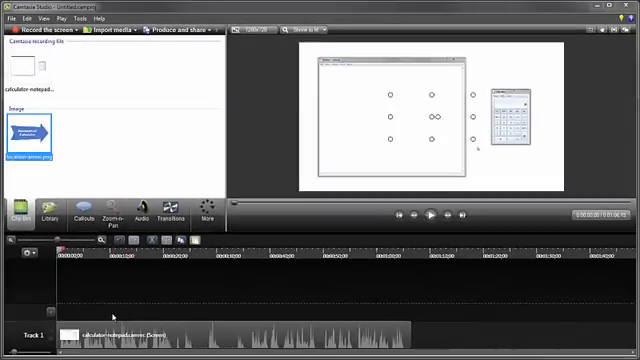
drag(30, 135, 110, 308)
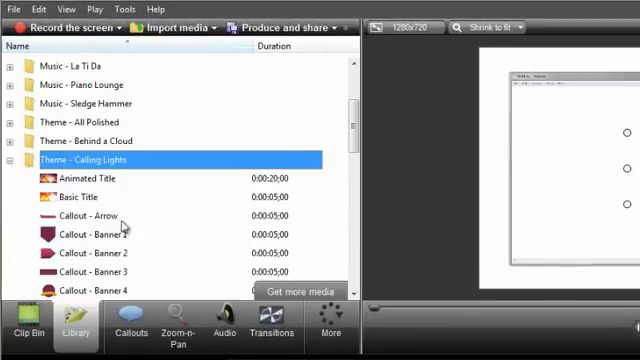
Scroll through the Theme - Calling Lights folder and the themes listed below it.
scroll(up, 3)
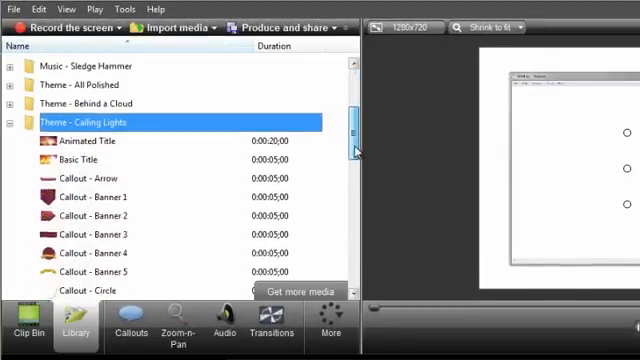
scroll(down, 3)
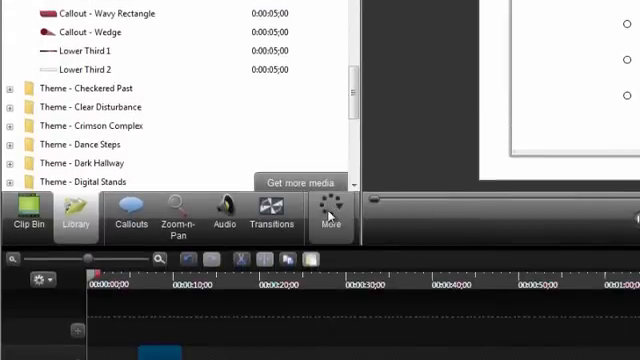
click(330, 216)
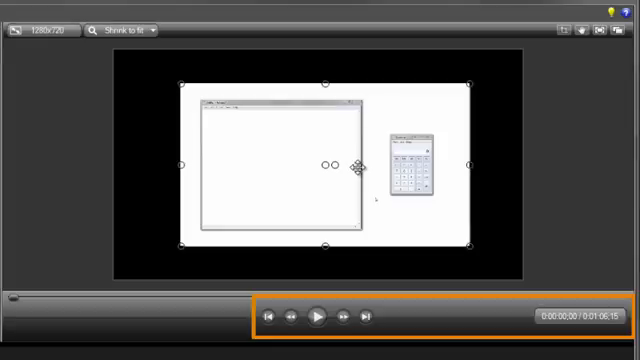
mouse_move(155, 250)
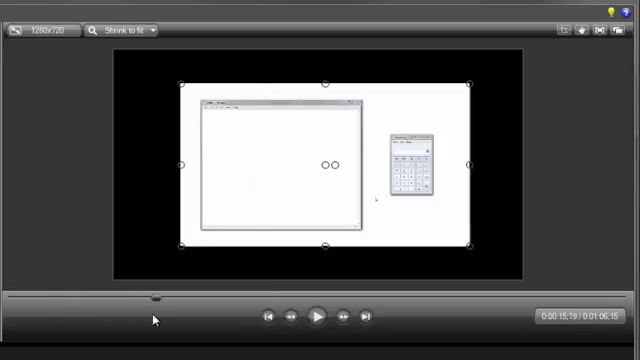
Set the preview playhead to about 0:00:05 of the 1:06 project.
click(60, 299)
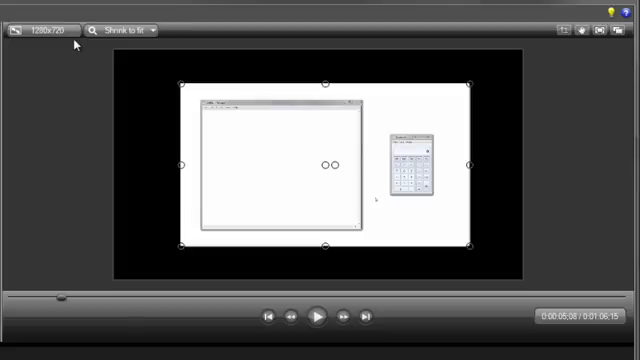
click(40, 29)
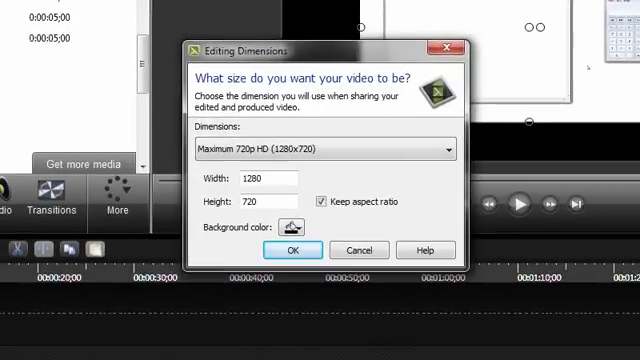
click(320, 149)
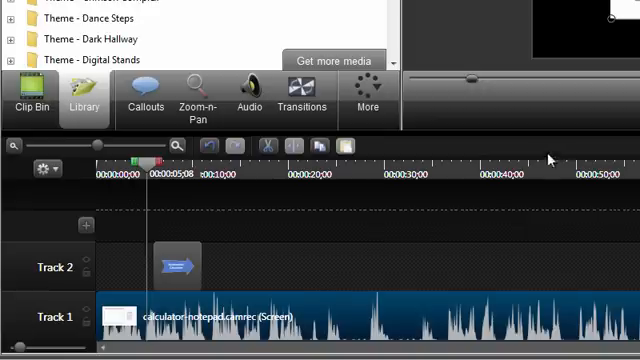
mouse_move(103, 228)
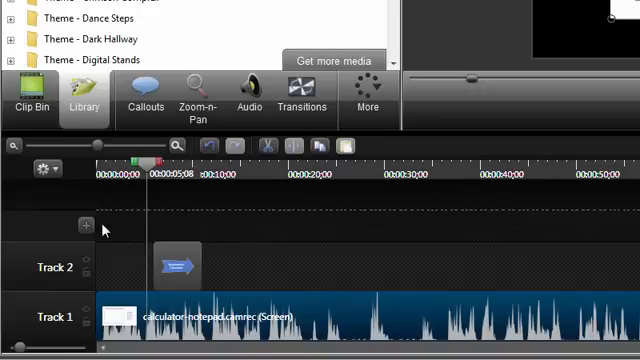
Insert an empty Track 3 above Track 2 and bring up its track options.
click(86, 225)
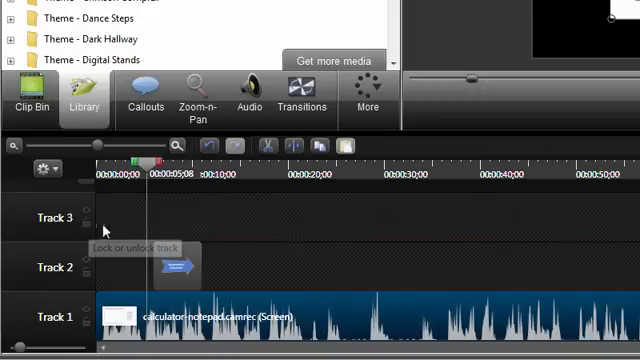
right_click(55, 218)
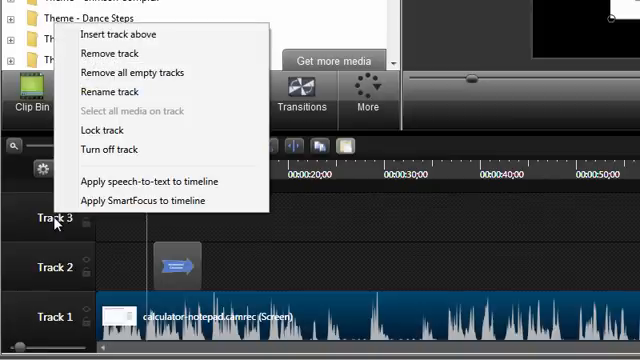
mouse_move(116, 276)
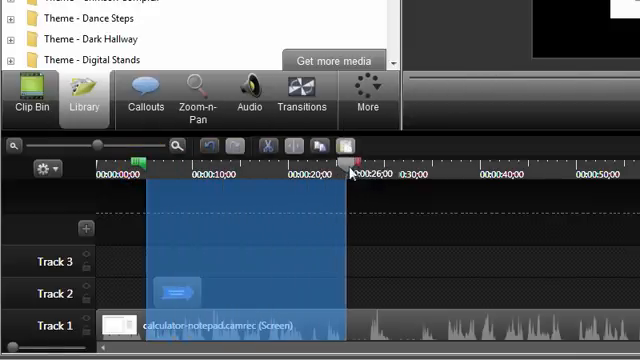
Mark the timeline span from 0:00:05 to 0:00:26 across all three tracks.
drag(350, 163, 258, 163)
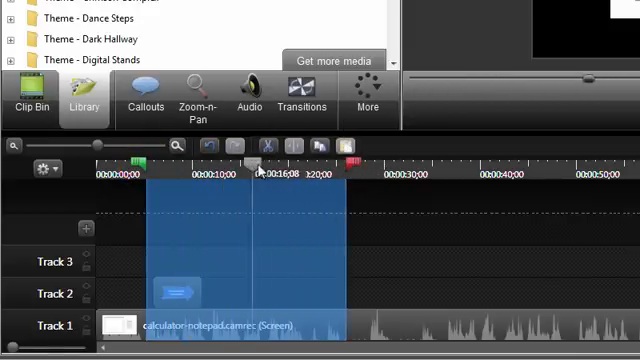